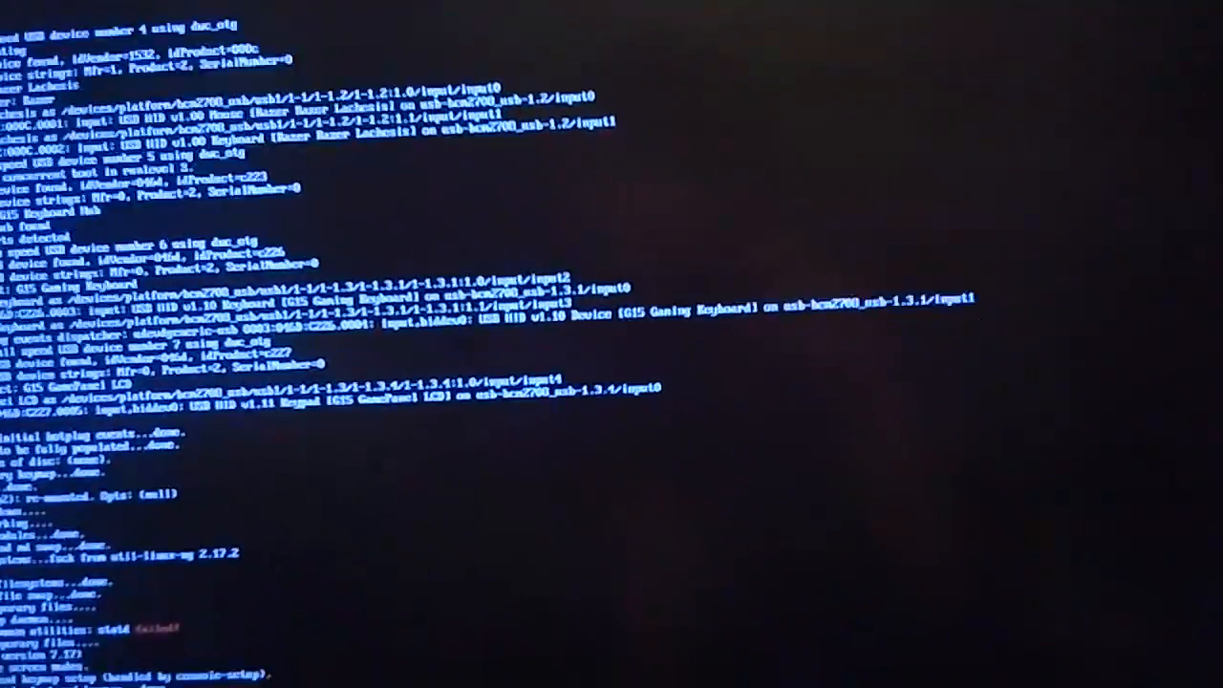
scroll("down", 3)
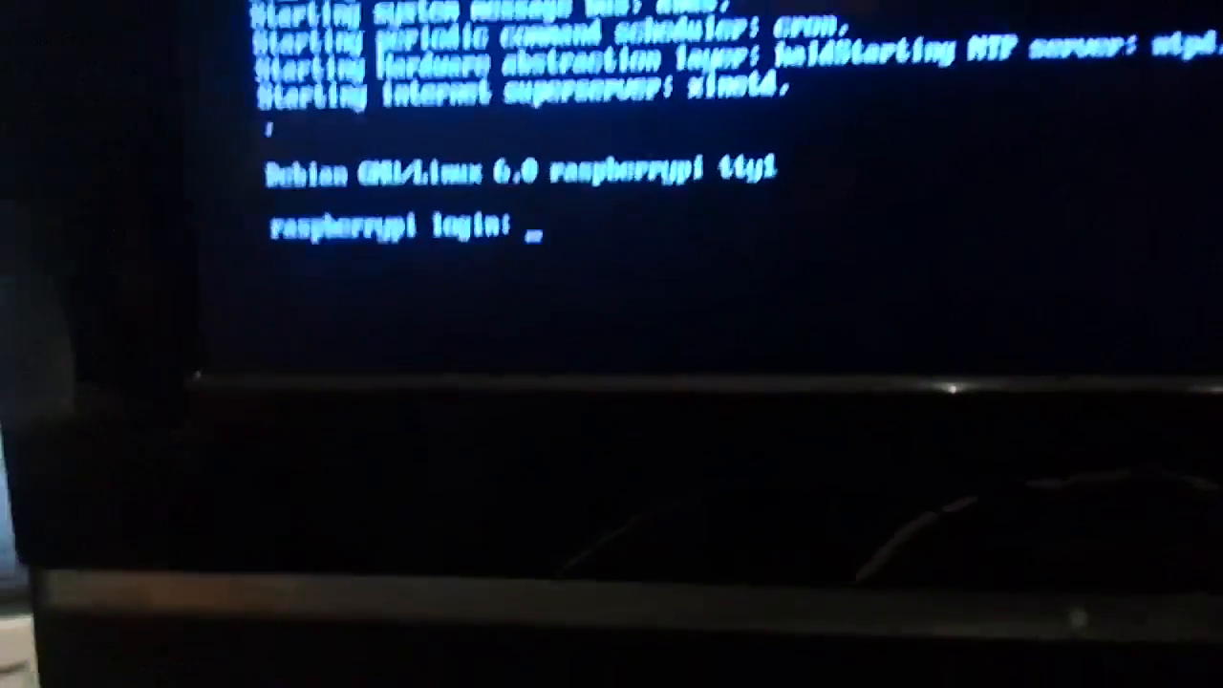
type("pi")
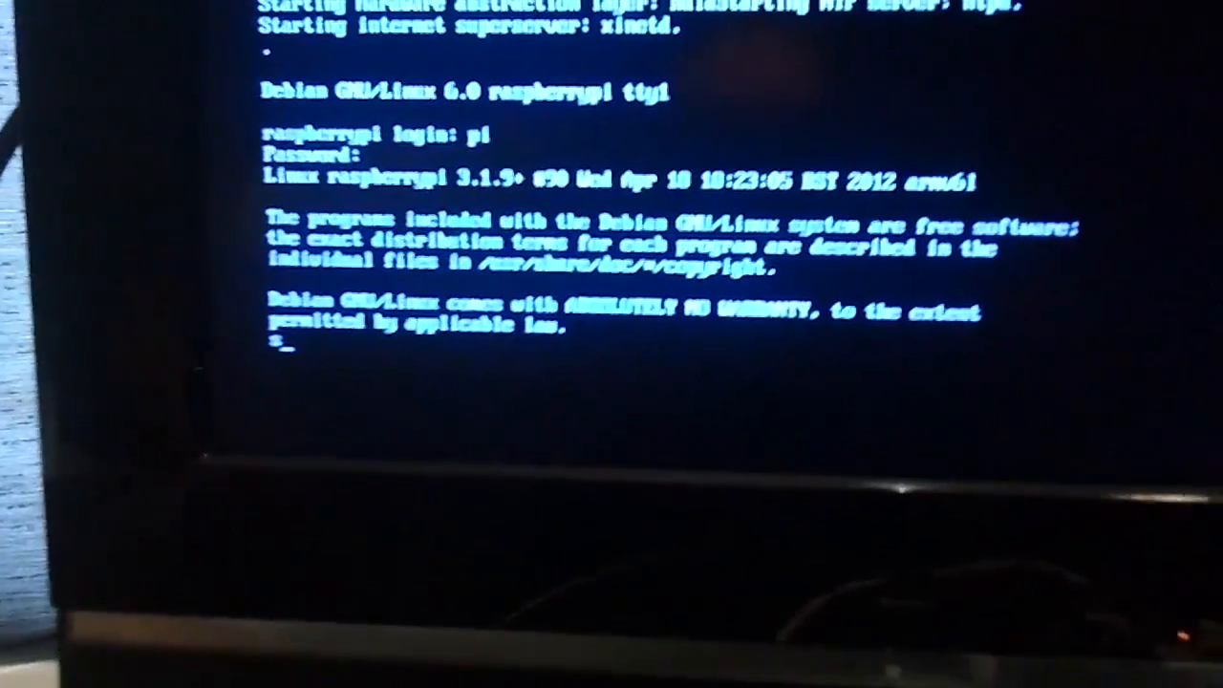
type("startx")
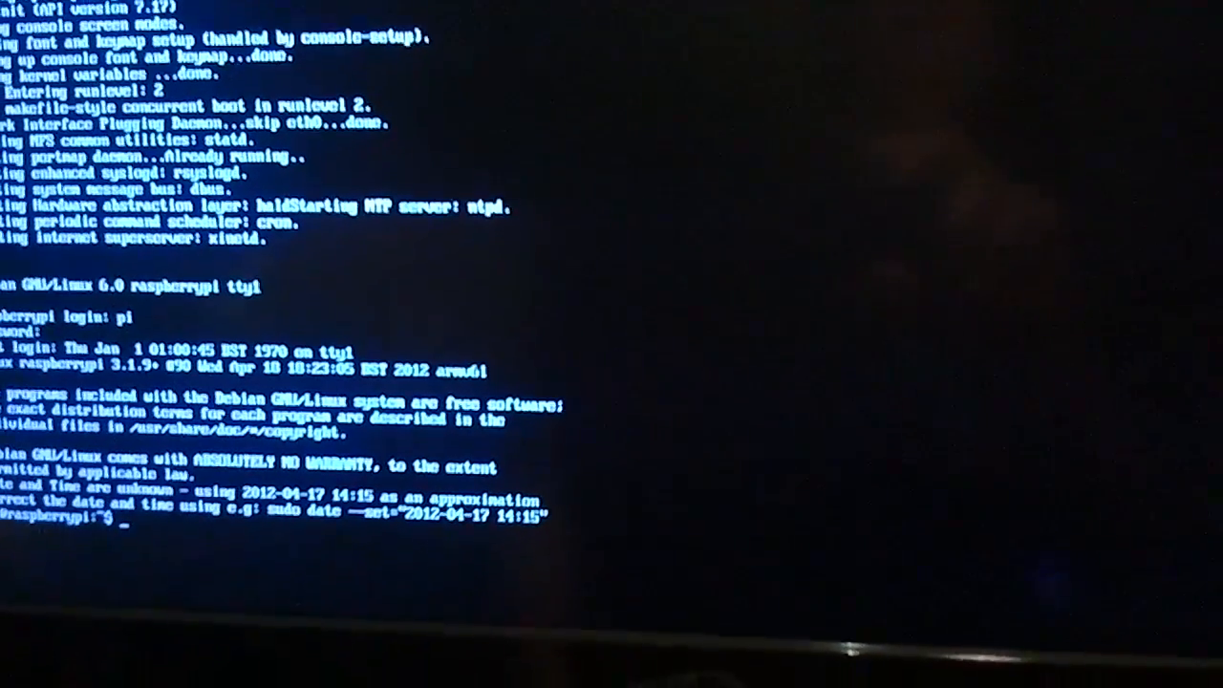
type("start")
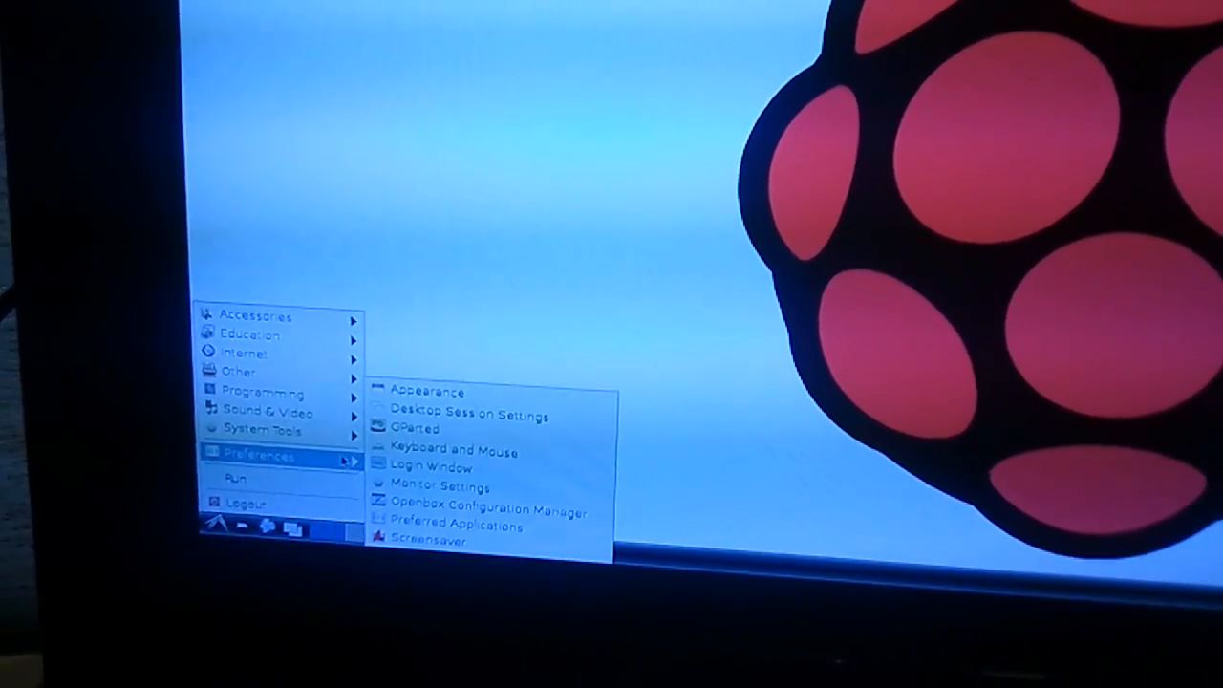
mouse_move(428, 392)
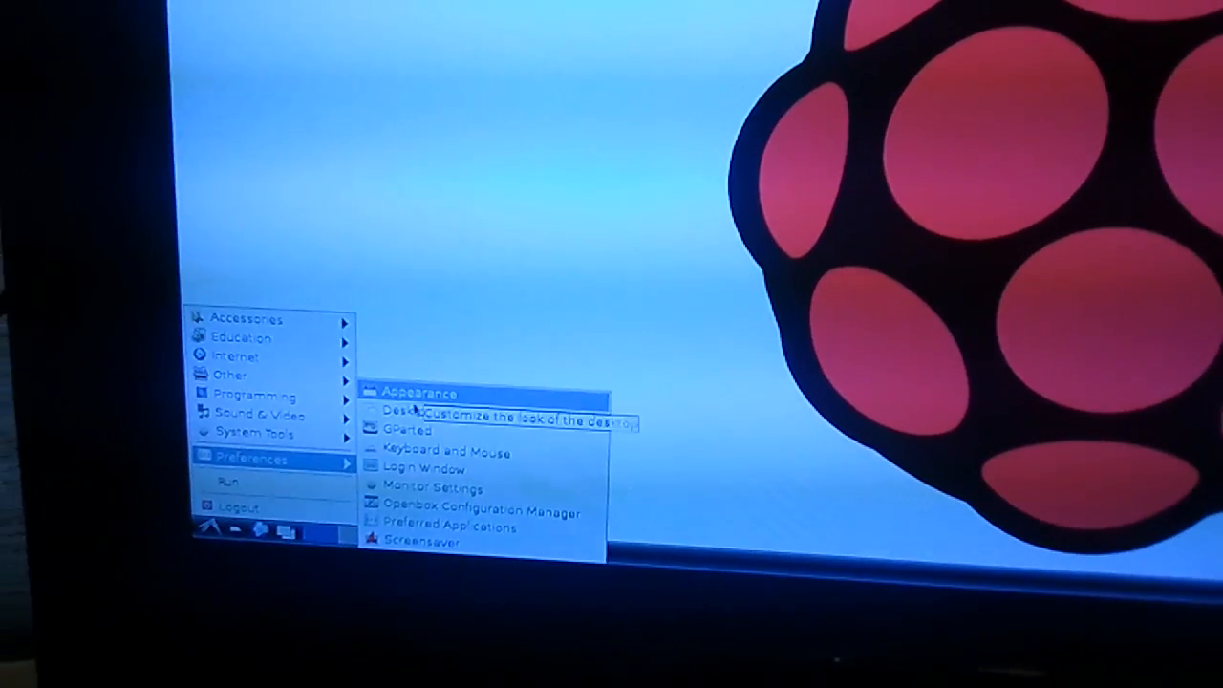